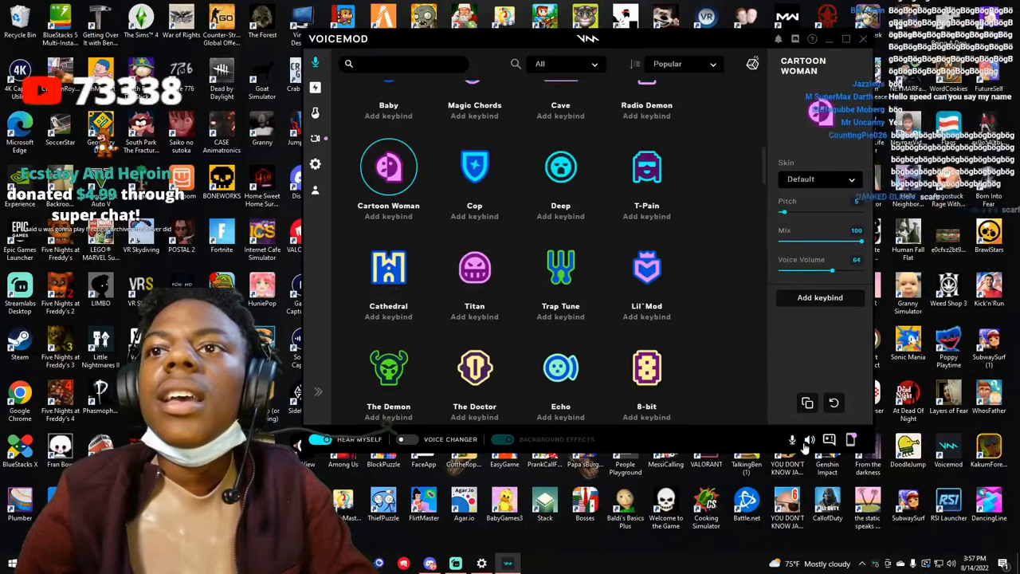
Step: Raise the Cartoon Woman pitch to 41 and reselect the Cartoon Woman voice
drag(784, 211, 814, 211)
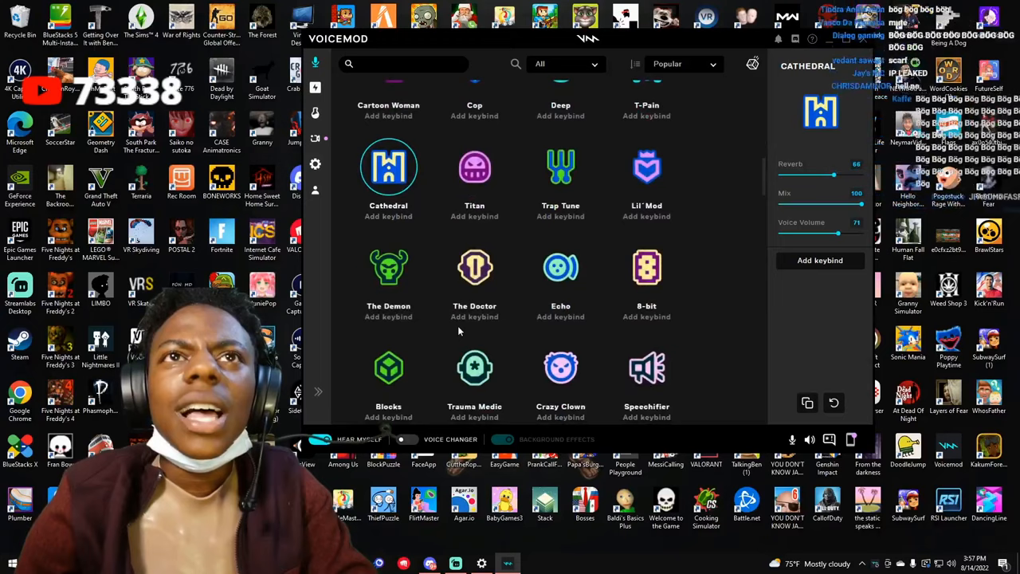
click(388, 168)
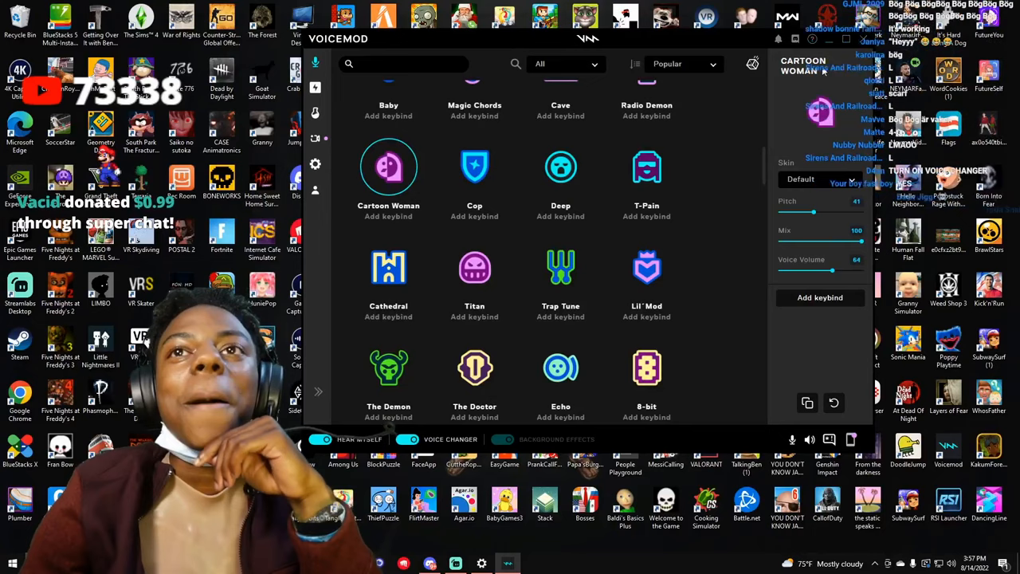
Step: Scroll down the voice grid to reach and select the Cute voice
scroll(down, 3)
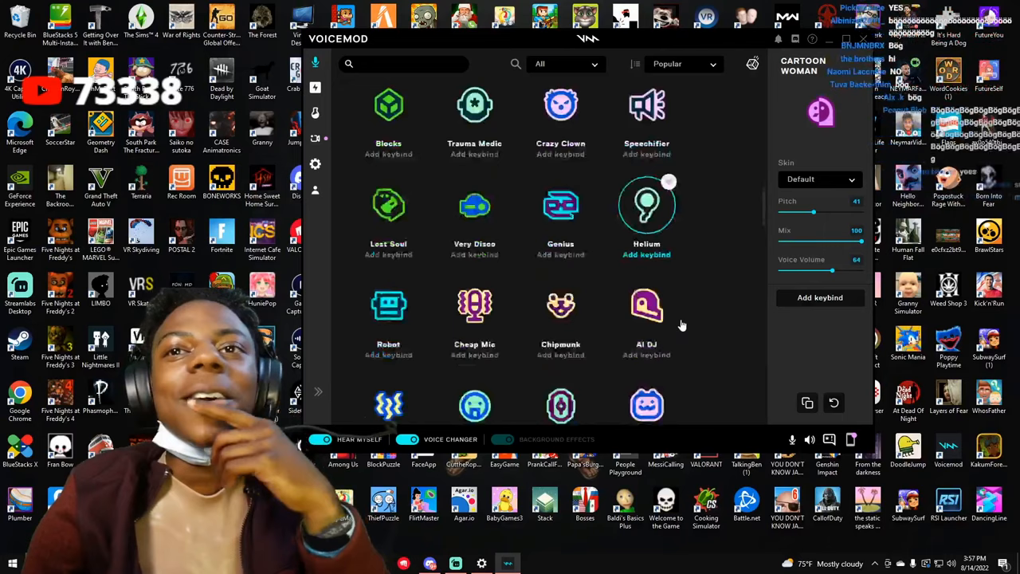
scroll(down, 3)
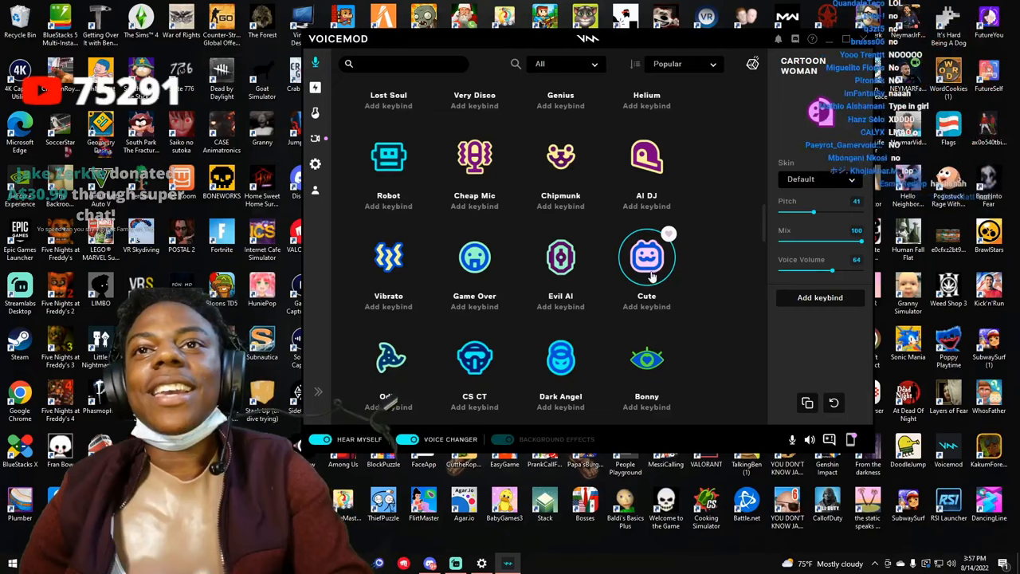
scroll(down, 3)
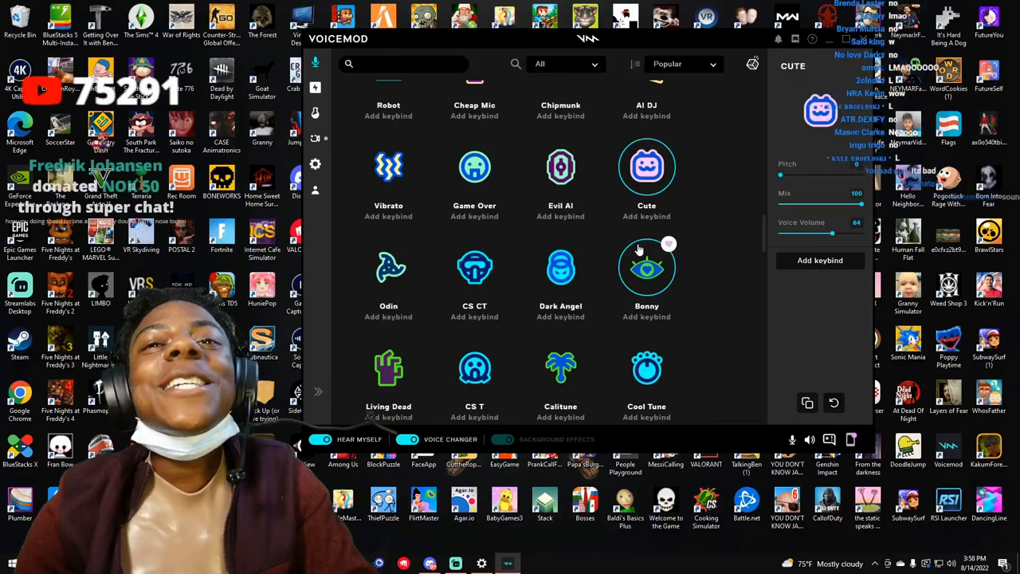
Step: Set the Cute voice pitch to 0 and lower its mix to 53
scroll(down, 3)
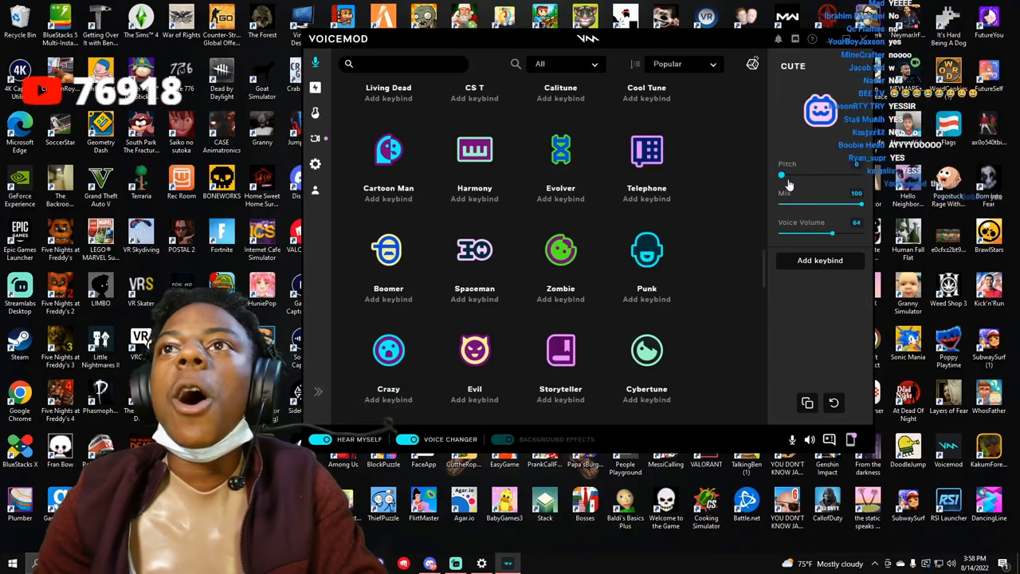
drag(860, 204, 823, 204)
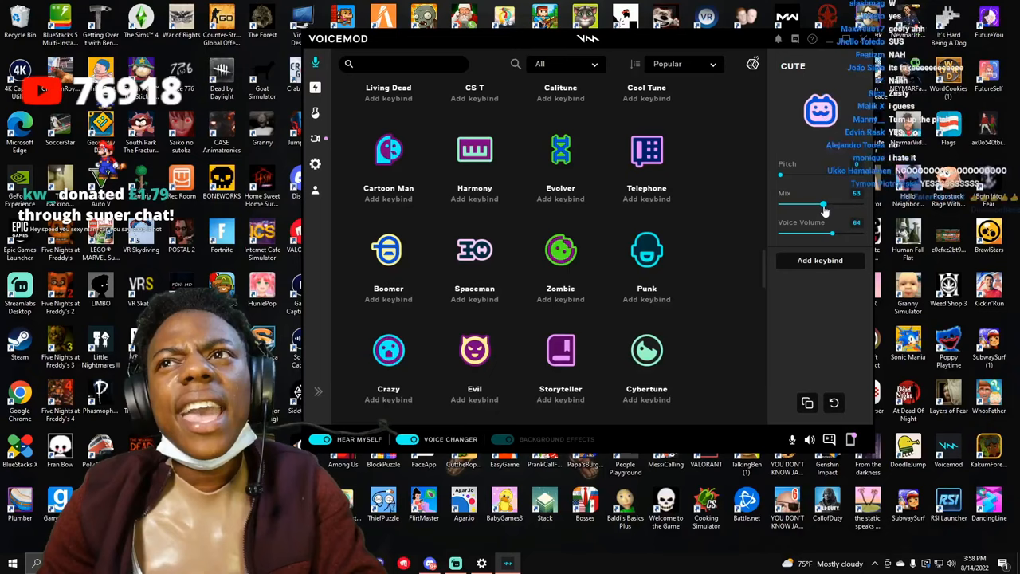